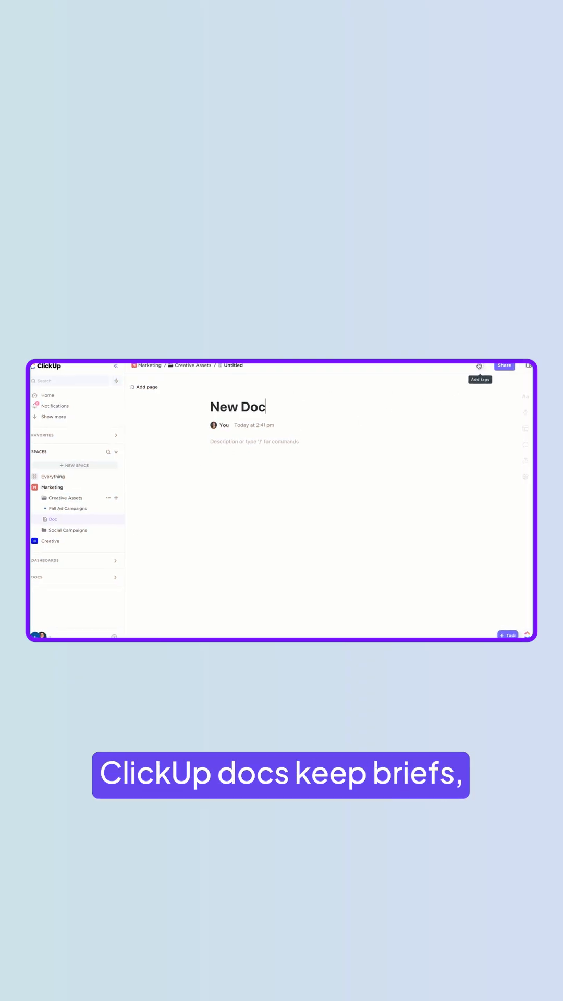
Add the 'creative' tag to the New Doc in Creative Assets.
click(478, 365)
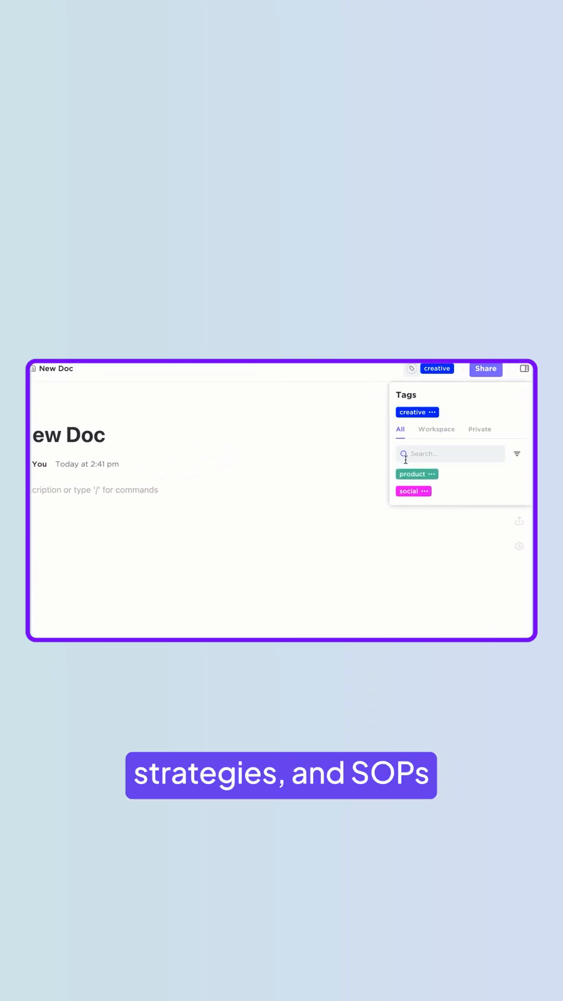